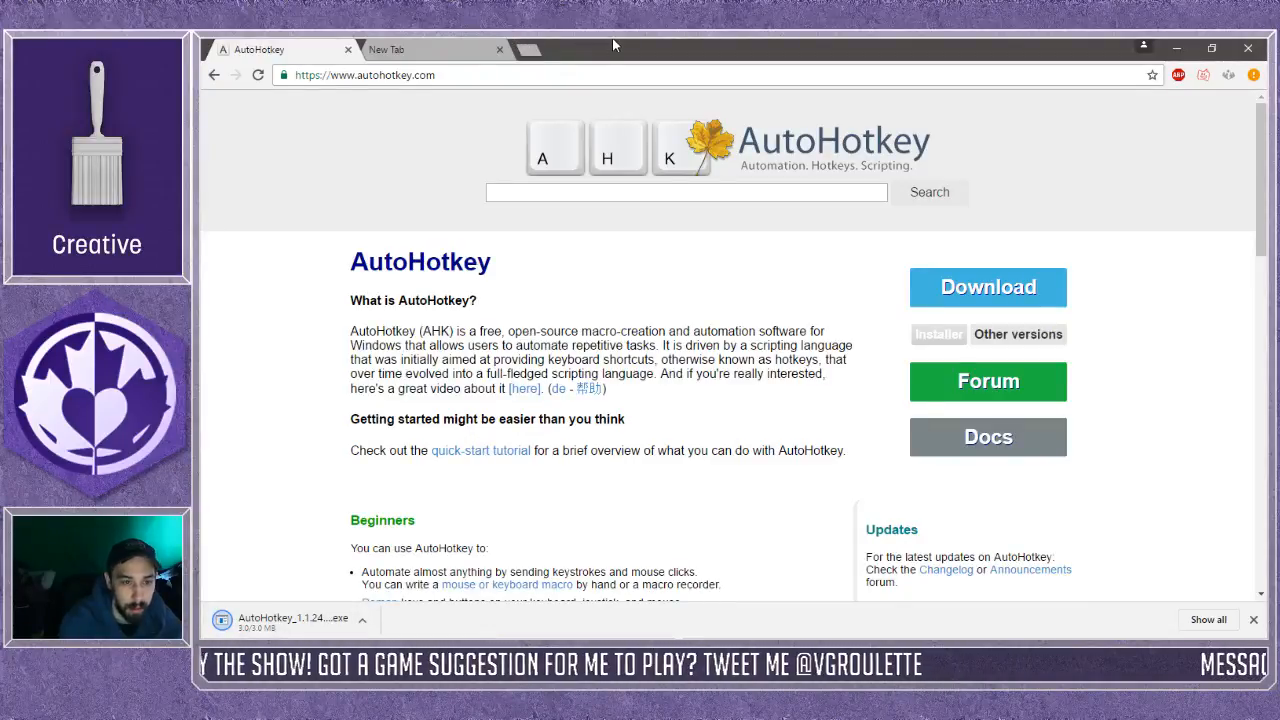
# Download the AutoHotkey installer and start downloading DeathCounter.zip from MEGA through the browser
pyautogui.click(430, 49)
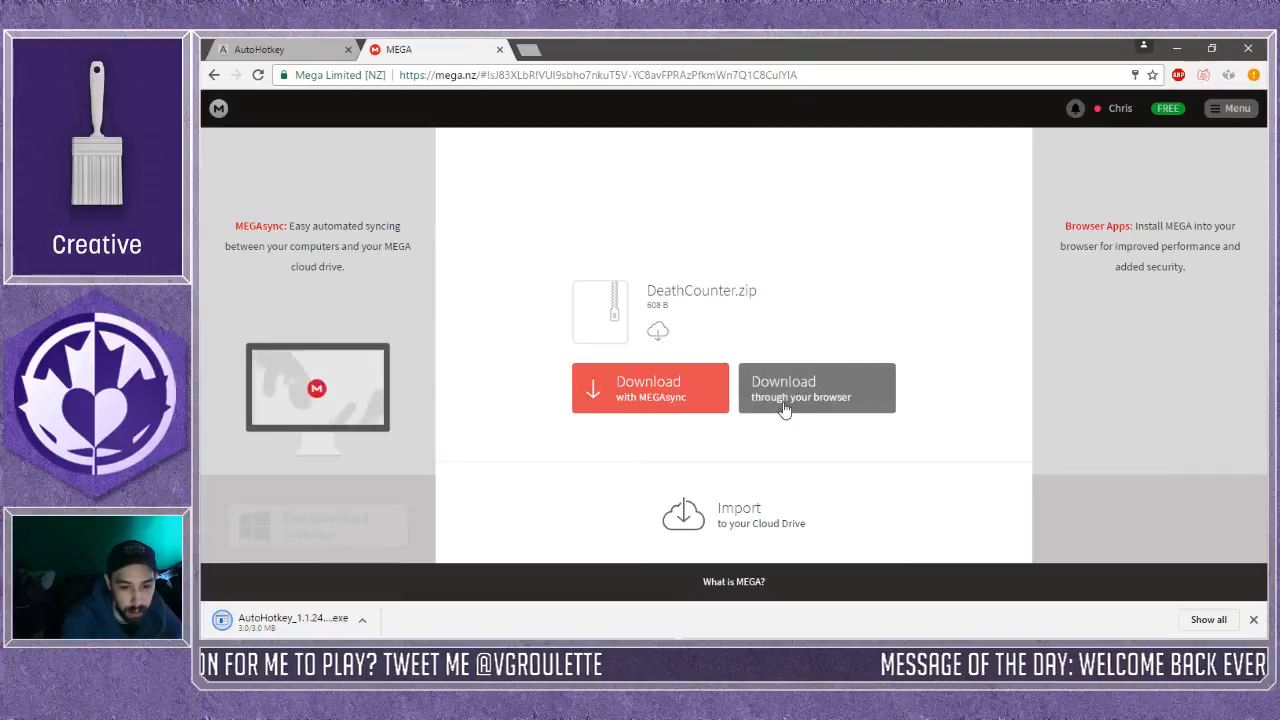
pyautogui.click(816, 388)
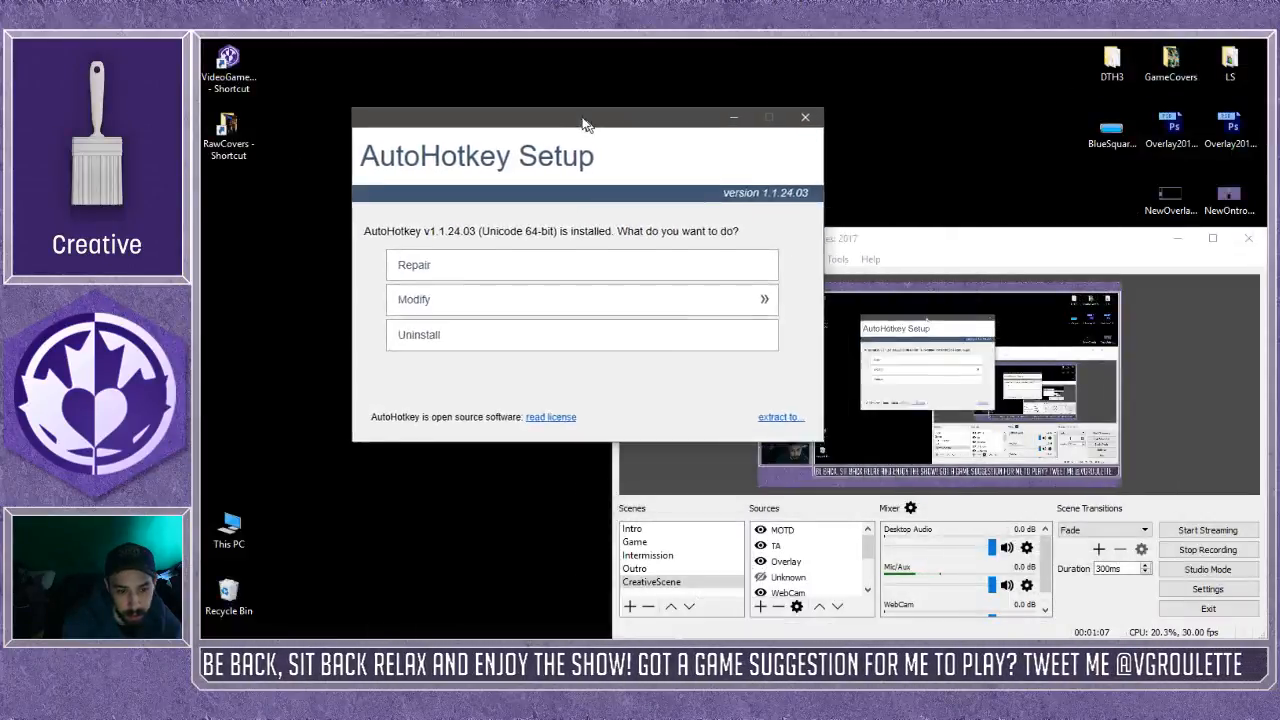
# Move the AutoHotkey Setup window up, confirm v1.1.24.03 is installed, and close it
pyautogui.moveTo(585, 117); pyautogui.dragTo(515, 78)
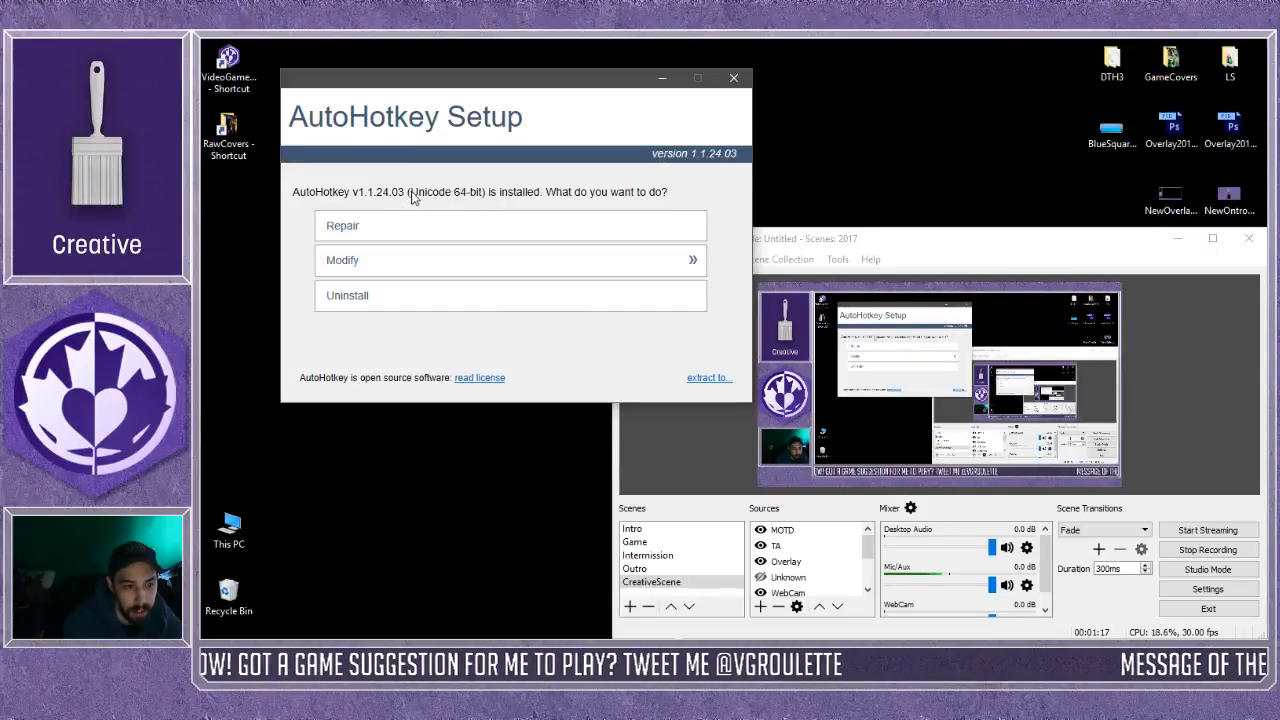
pyautogui.moveTo(481, 200)
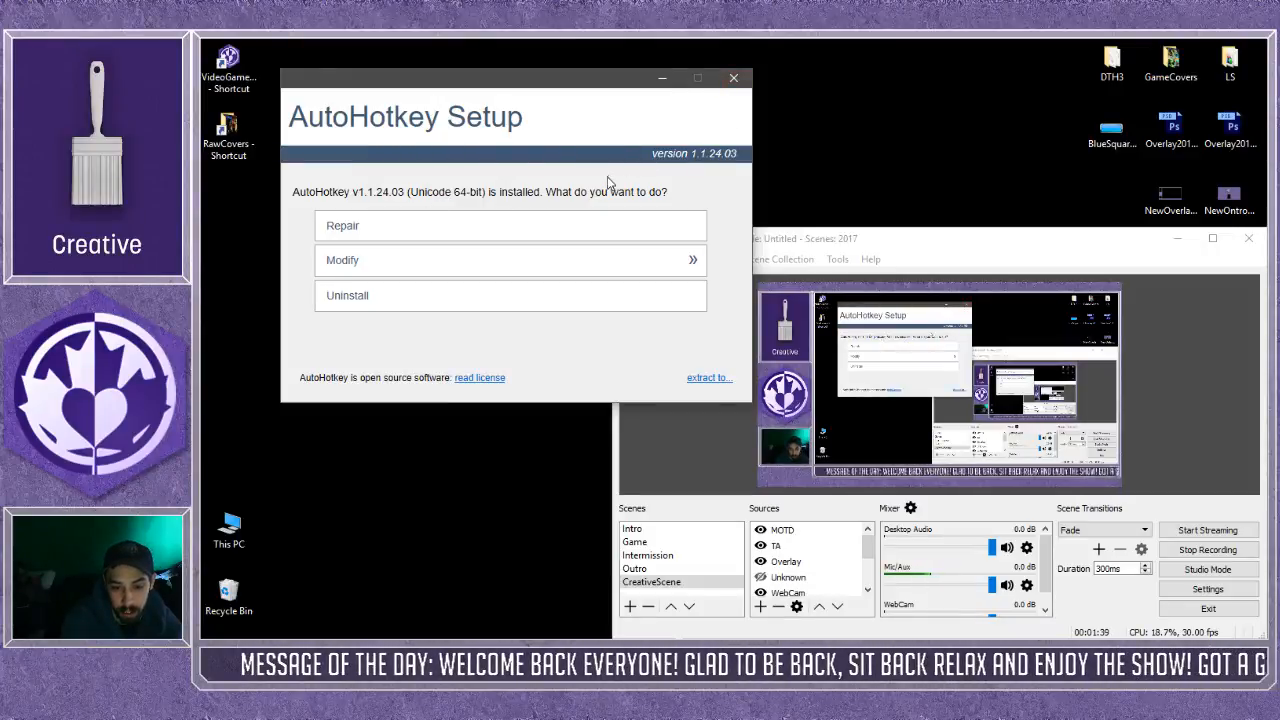
pyautogui.moveTo(685, 172)
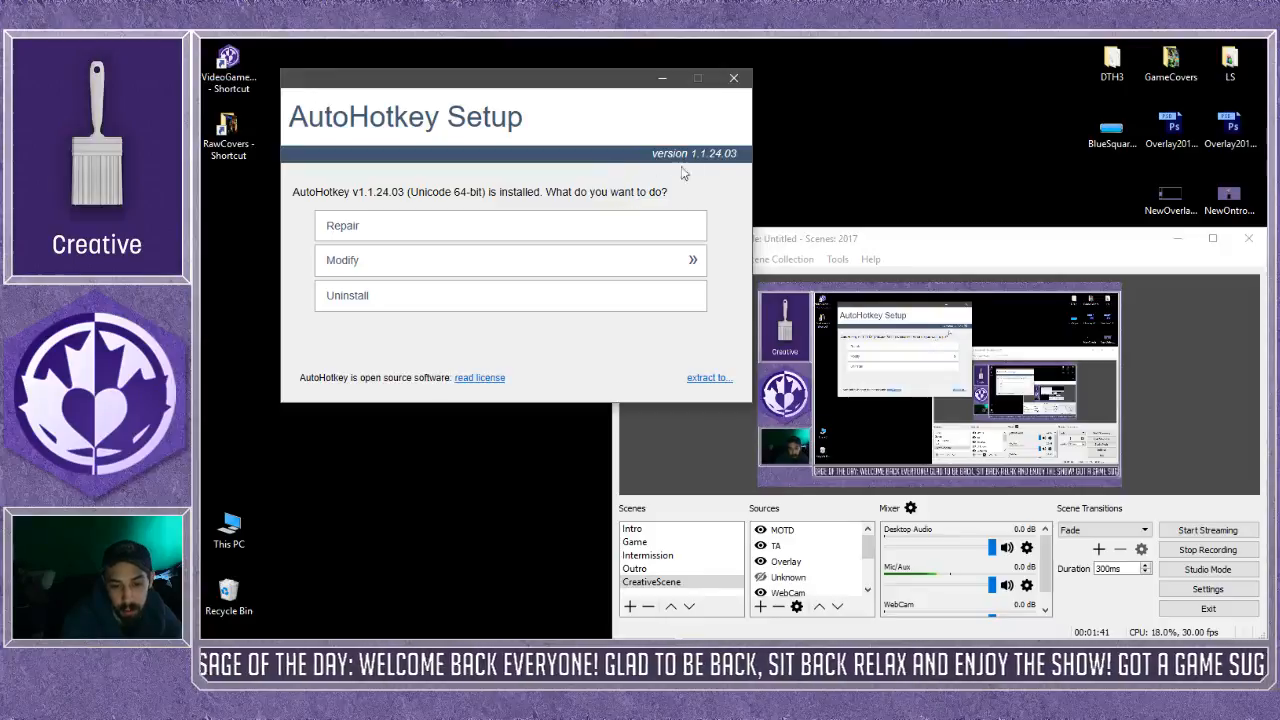
pyautogui.click(734, 78)
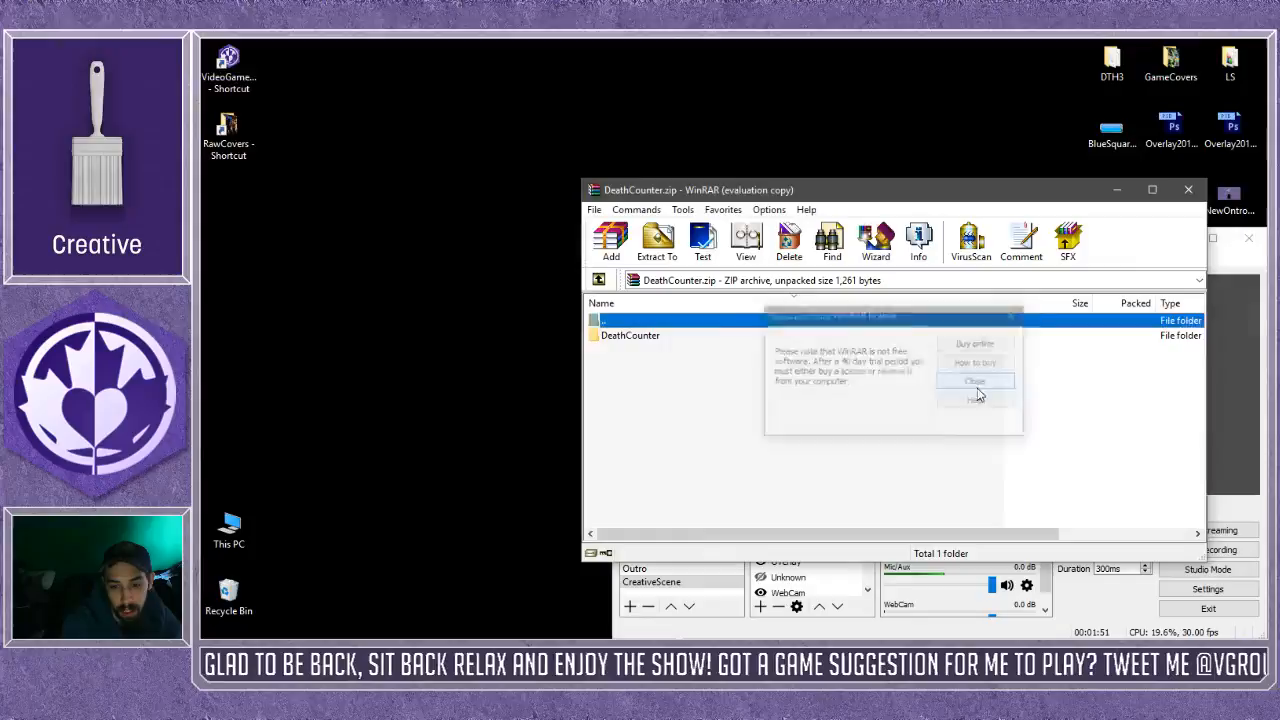
# Dismiss the WinRAR nag and extract DeathCounter to C:, replacing existing files
pyautogui.click(974, 381)
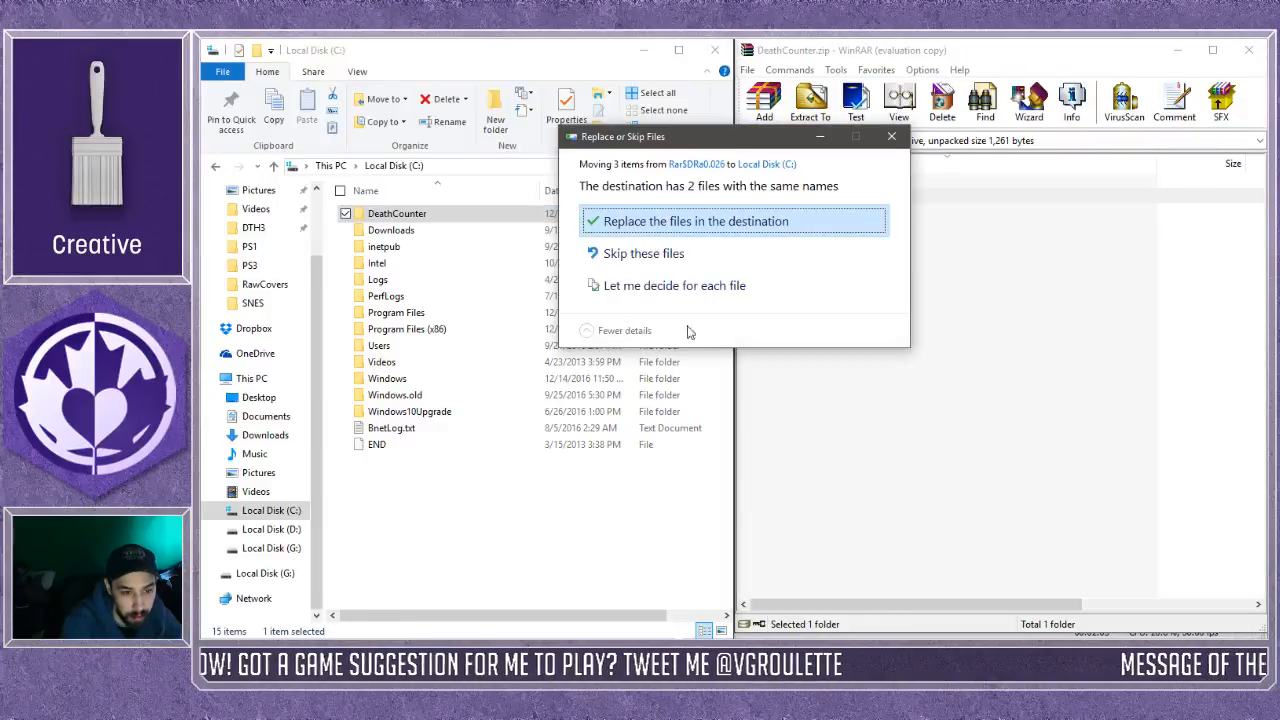
pyautogui.click(697, 221)
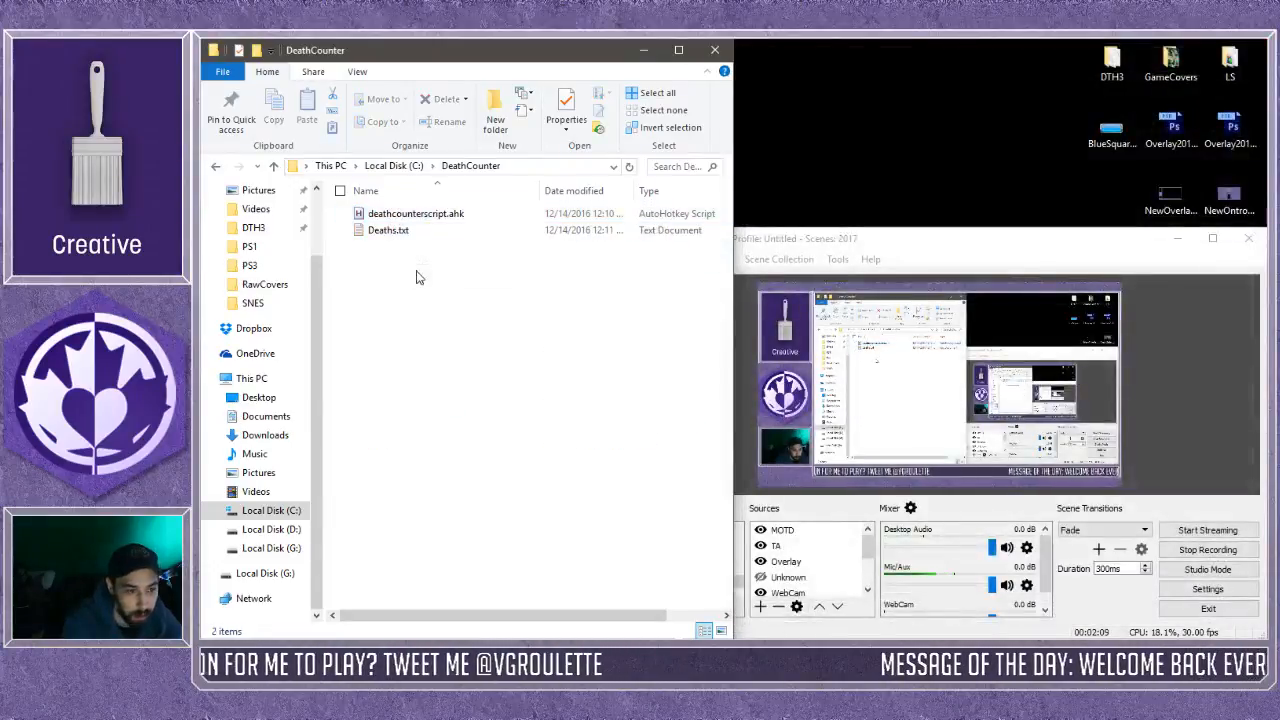
# Change the count in Deaths.txt to 0 in Notepad, then save and close it
pyautogui.click(388, 230)
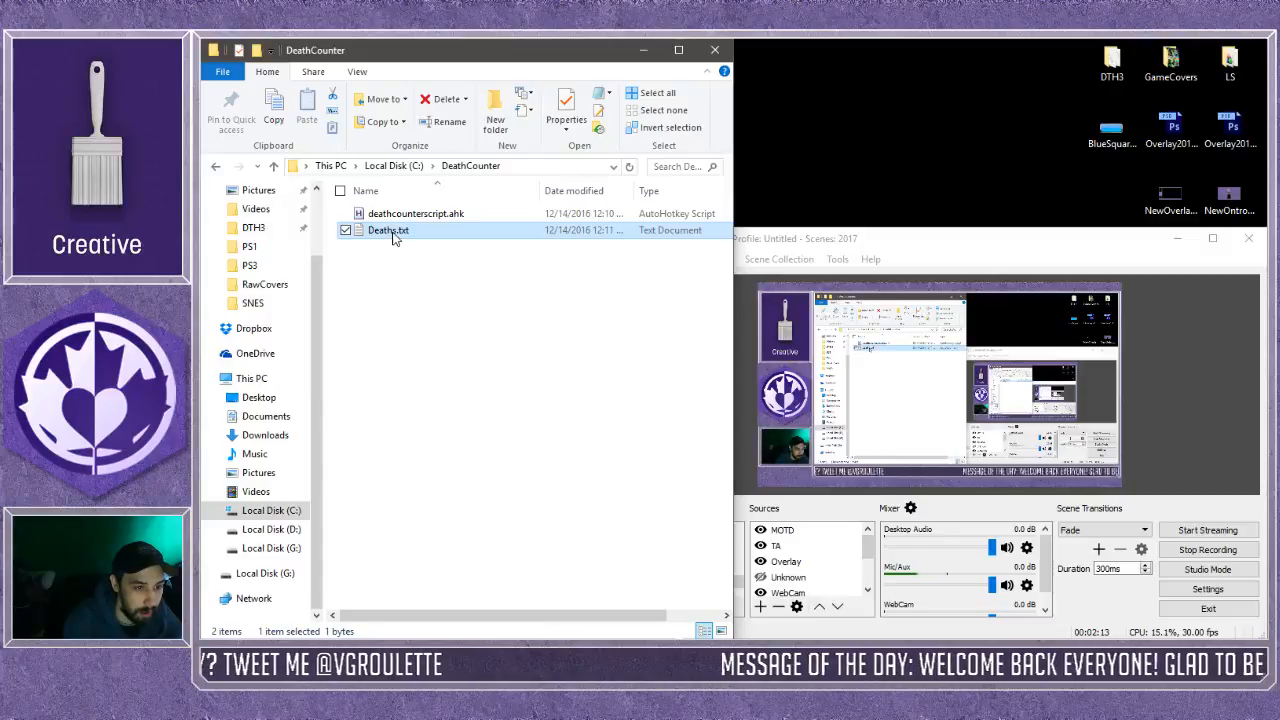
pyautogui.doubleClick(388, 230)
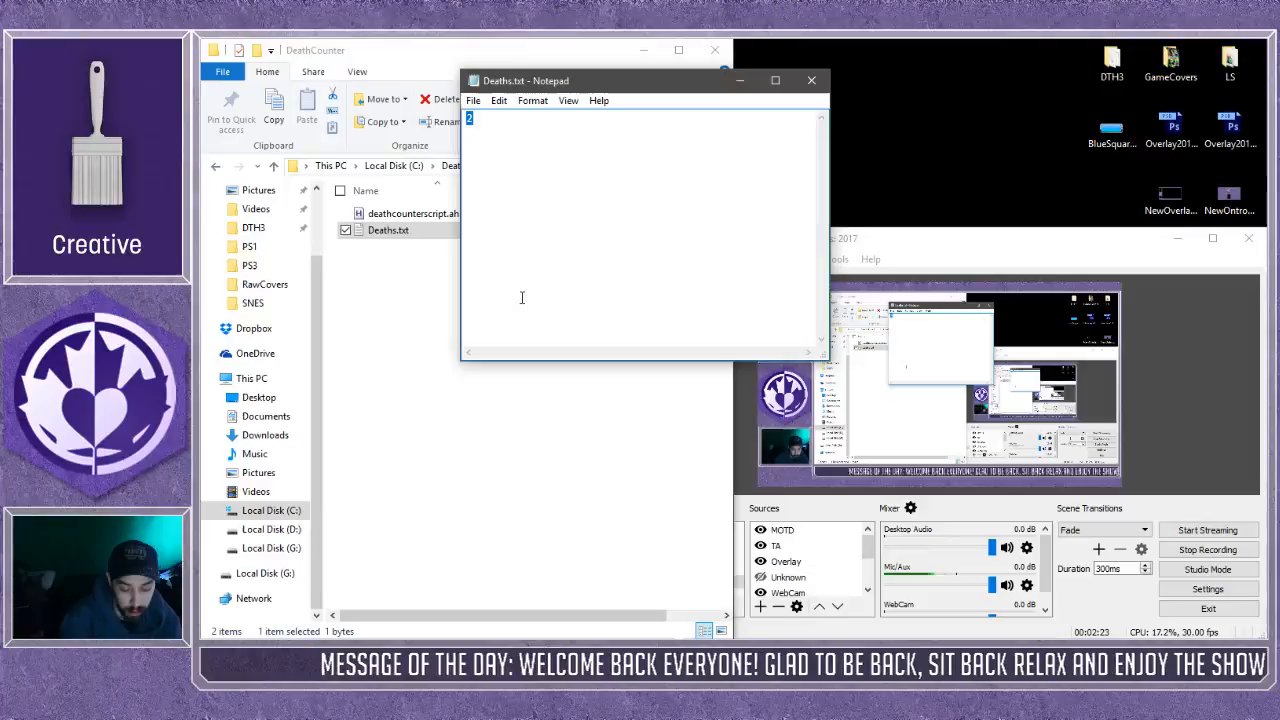
pyautogui.write('0')
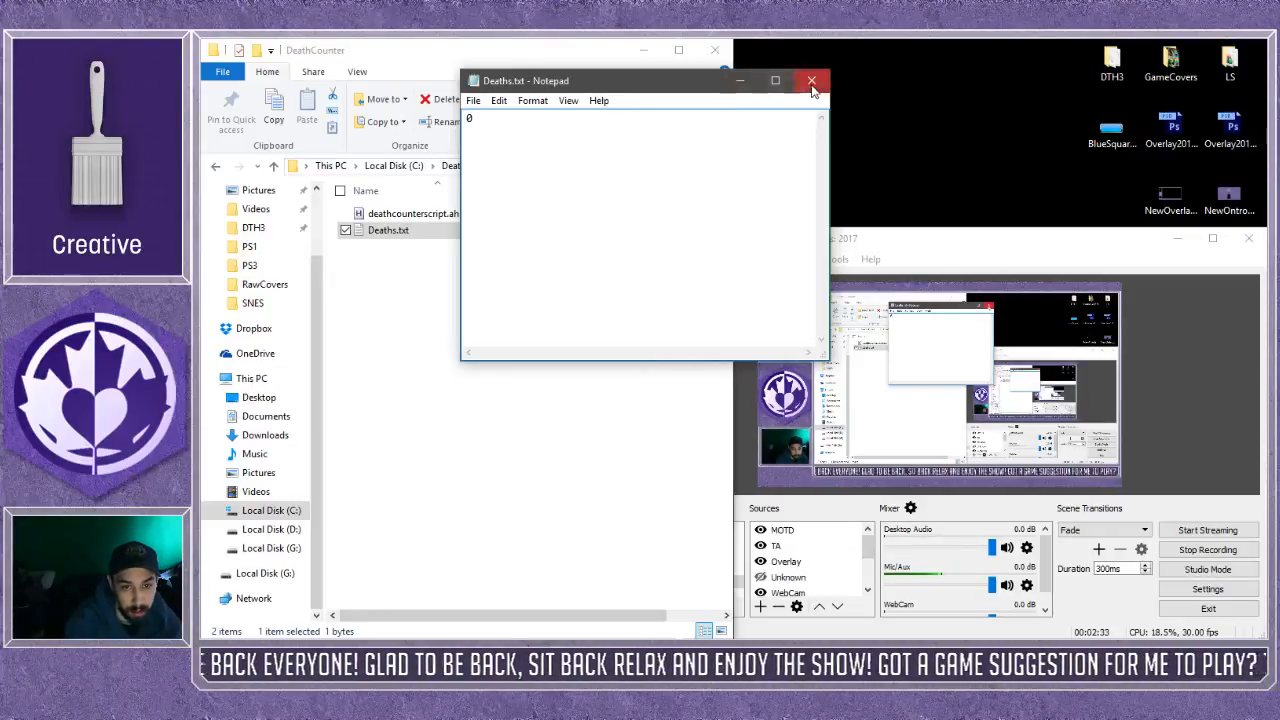
pyautogui.click(811, 80)
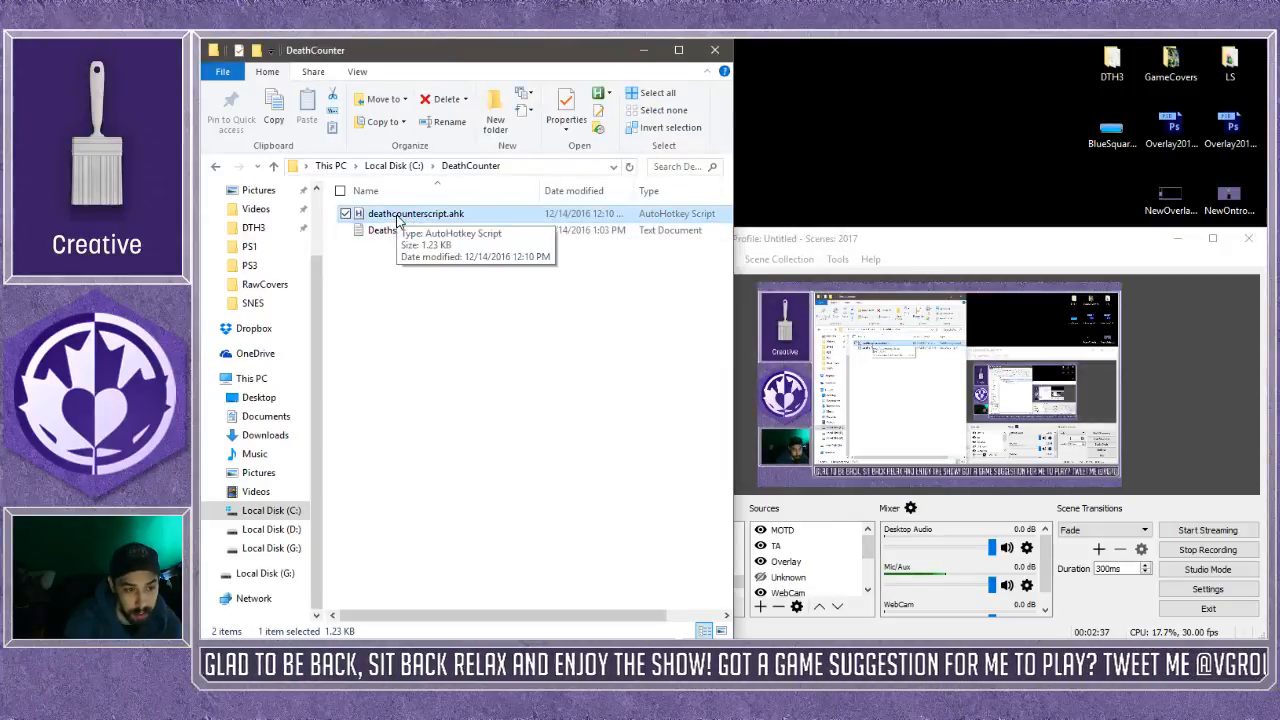
# Edit deathcounterscript.ahk in Notepad++ so filePath is C:\DeathCounter\Deaths.txt
pyautogui.rightClick(415, 213)
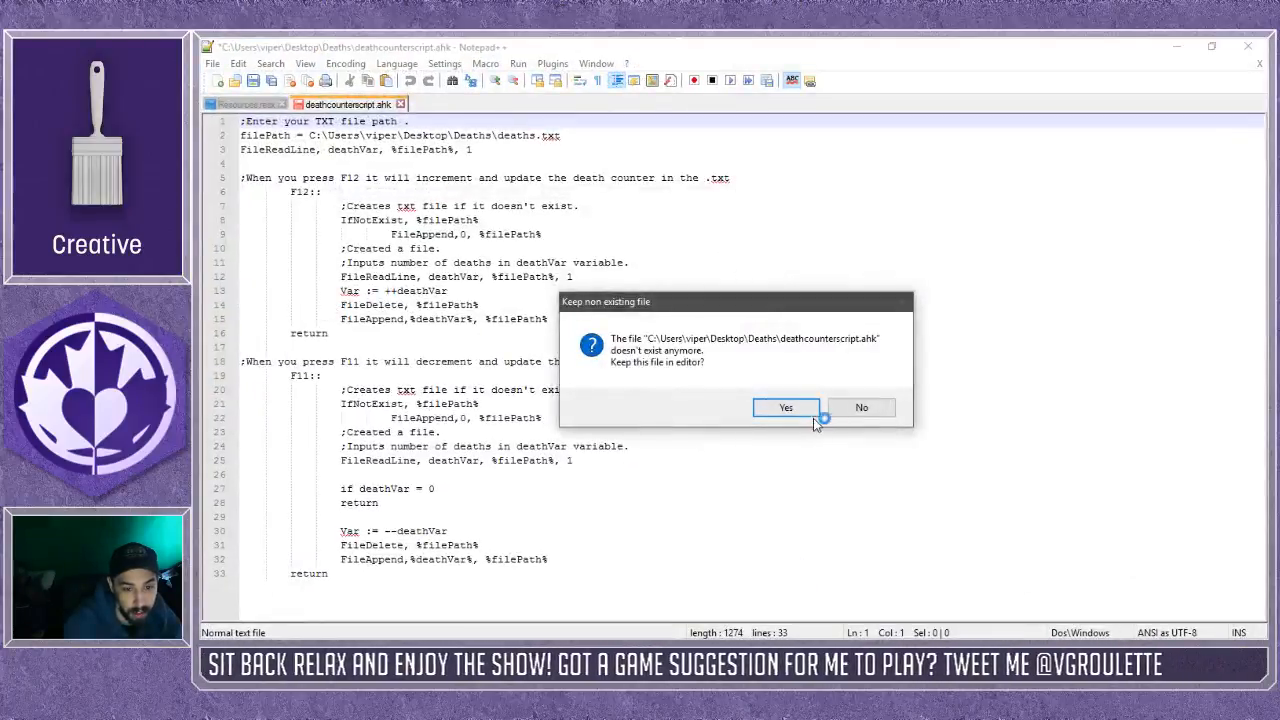
pyautogui.click(785, 407)
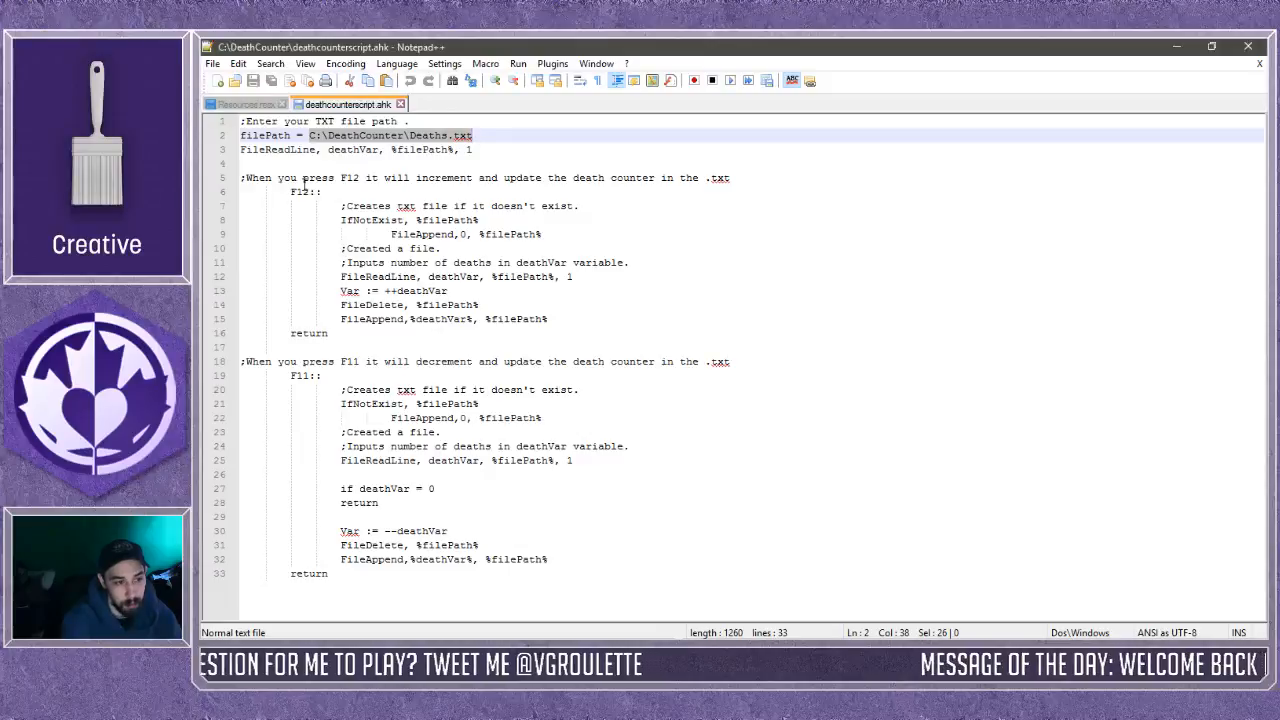
pyautogui.moveTo(416, 266)
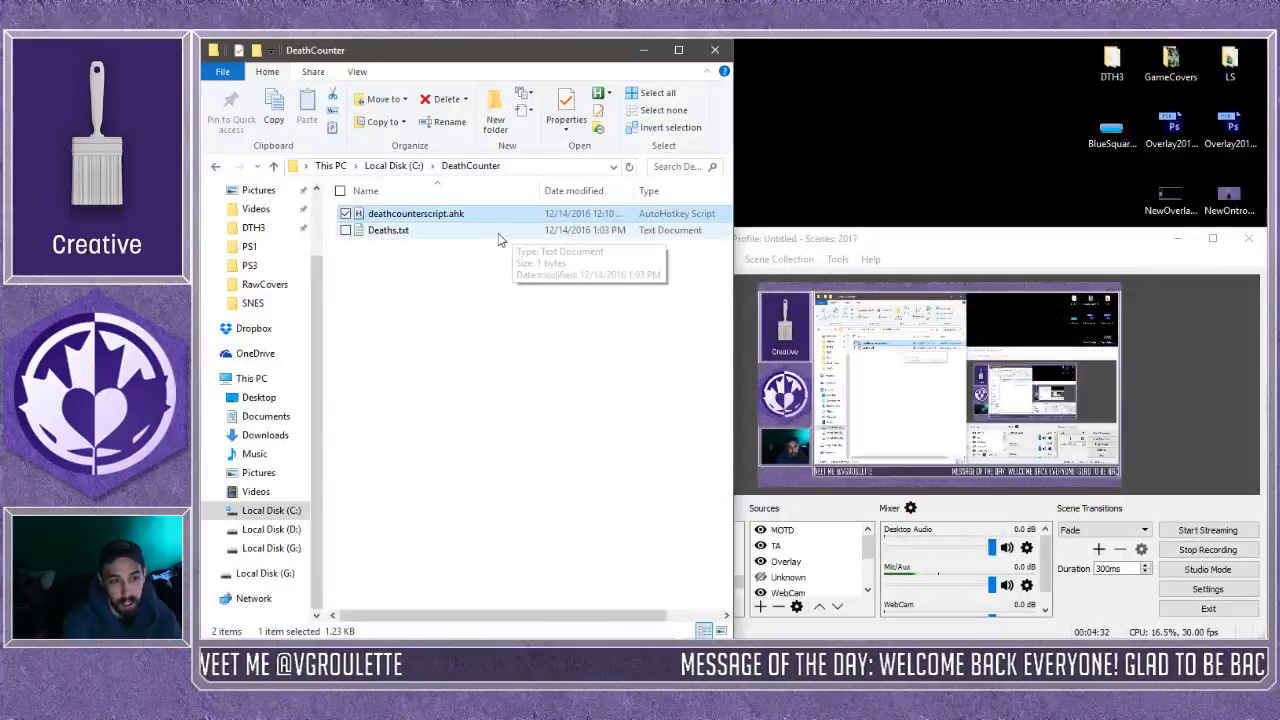
# Run the death counter script, check that Deaths.txt reads 2, and close Notepad
pyautogui.rightClick(415, 213)
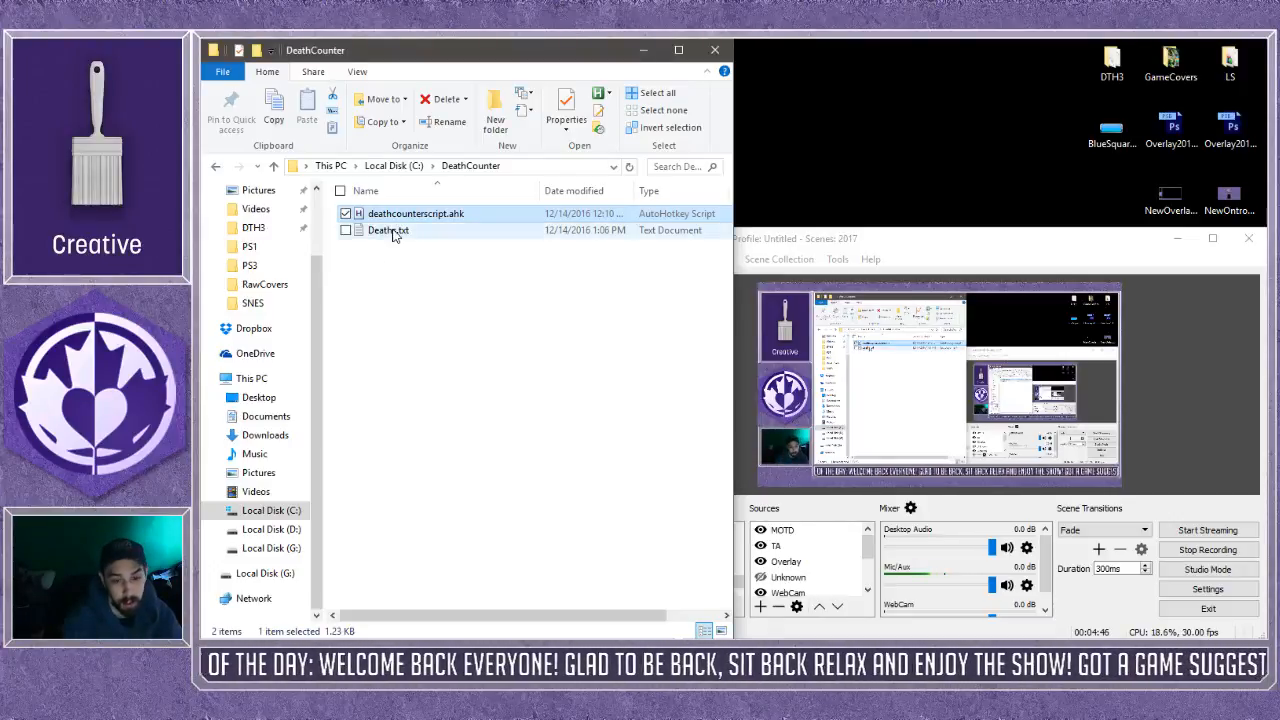
pyautogui.doubleClick(388, 230)
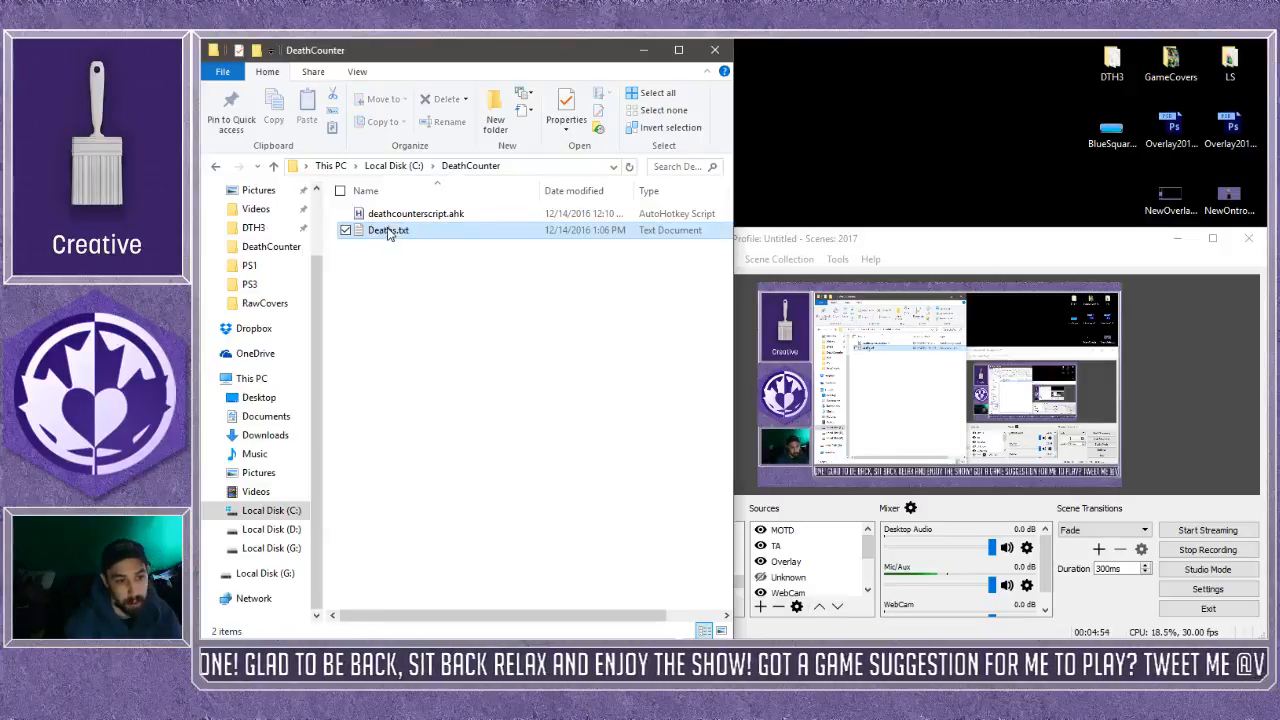
pyautogui.doubleClick(388, 229)
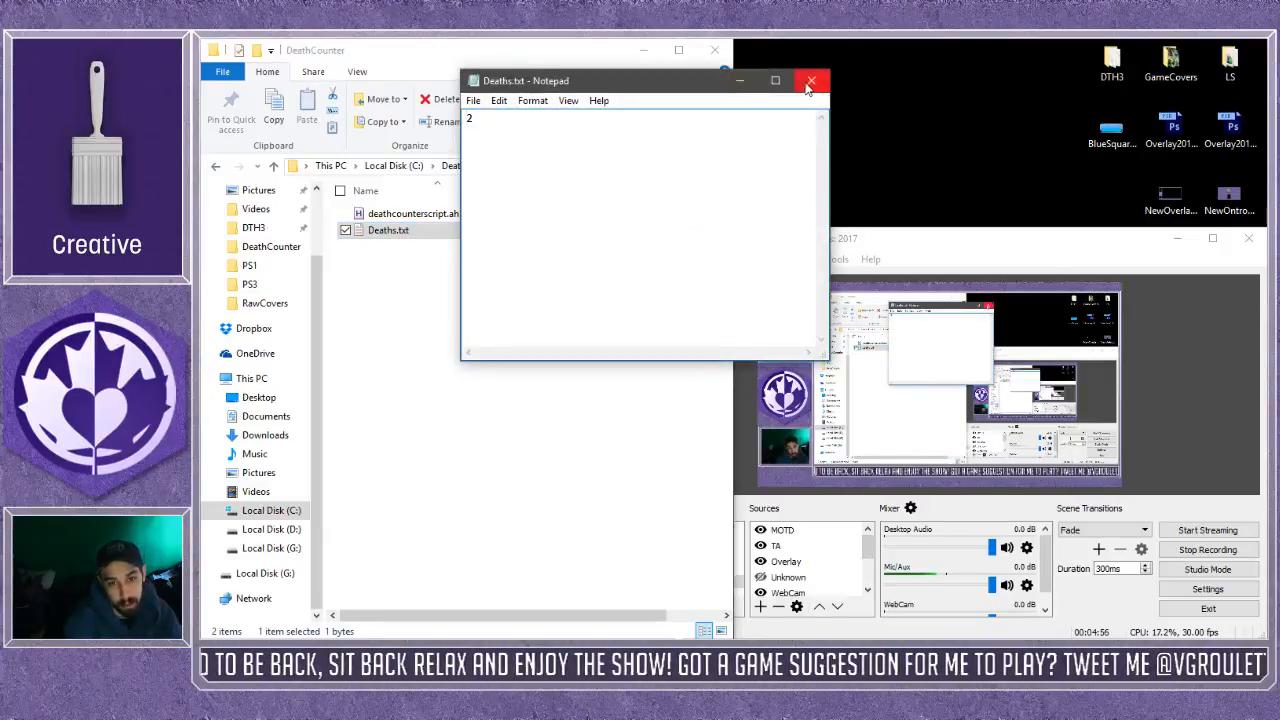
pyautogui.click(810, 80)
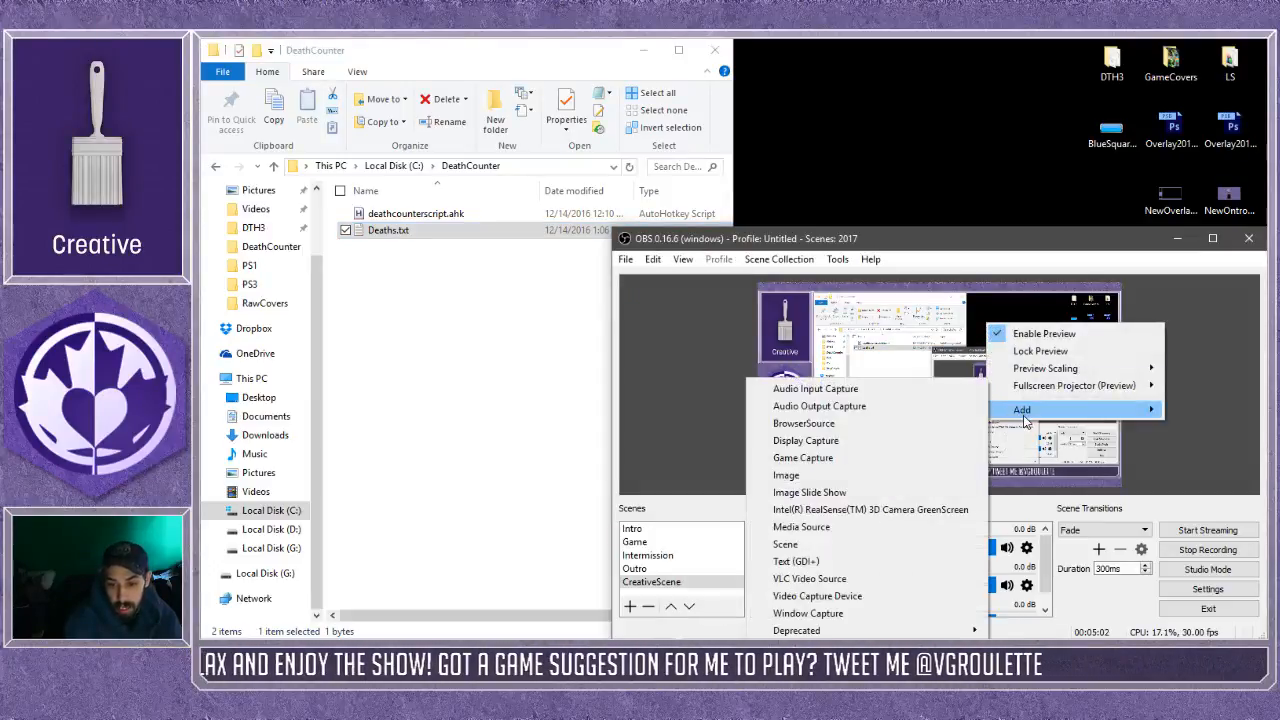
# Add a Text (GDI+) source that reads from C:\DeathCounter\Deaths.txt
pyautogui.click(796, 561)
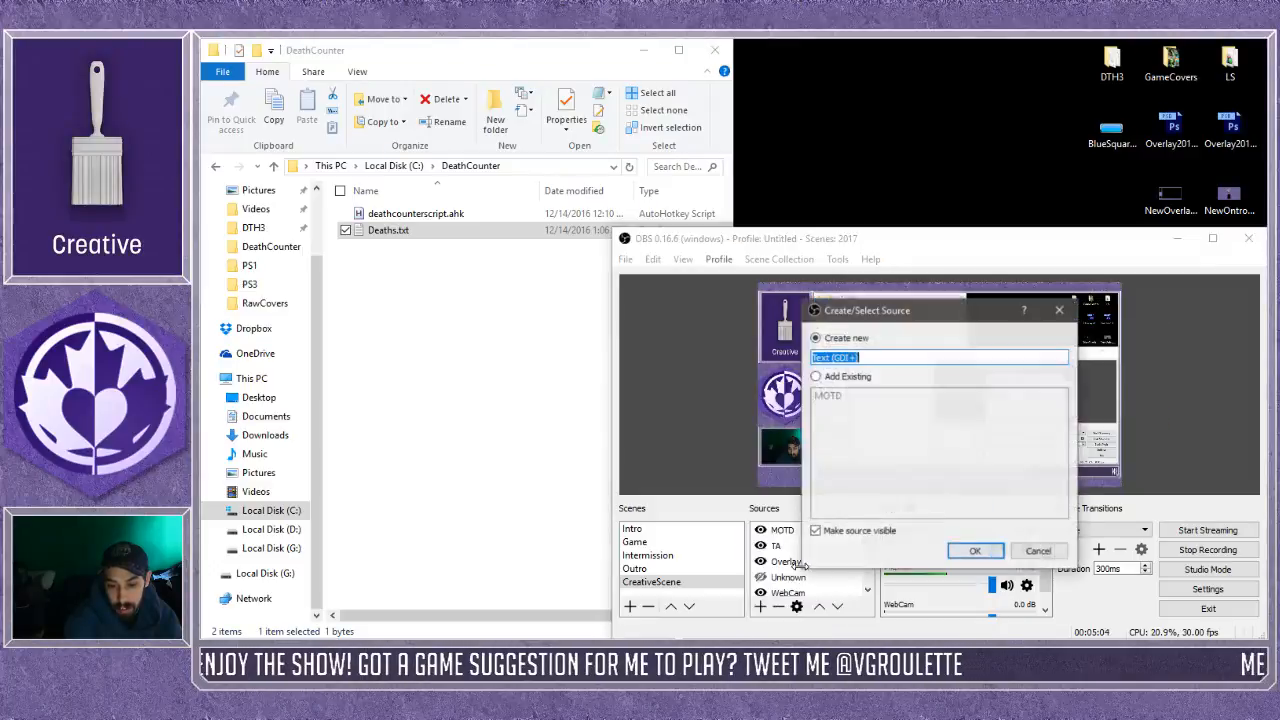
pyautogui.click(975, 550)
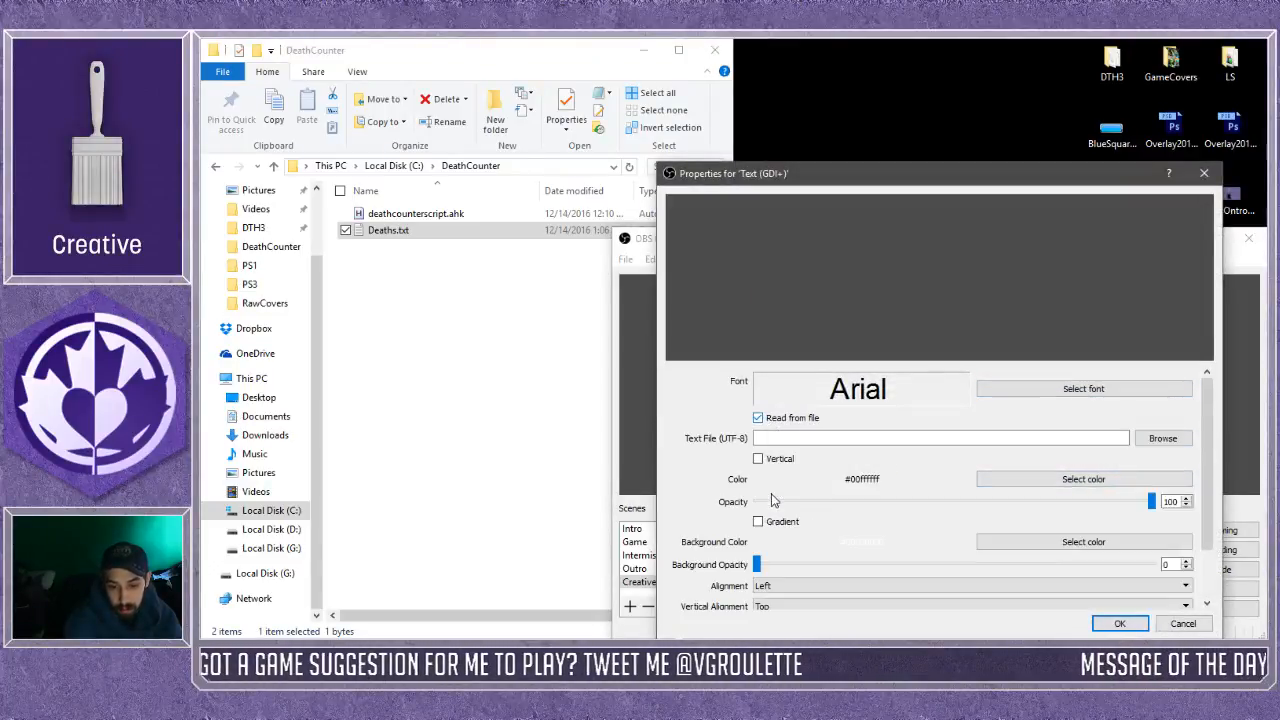
pyautogui.click(1163, 438)
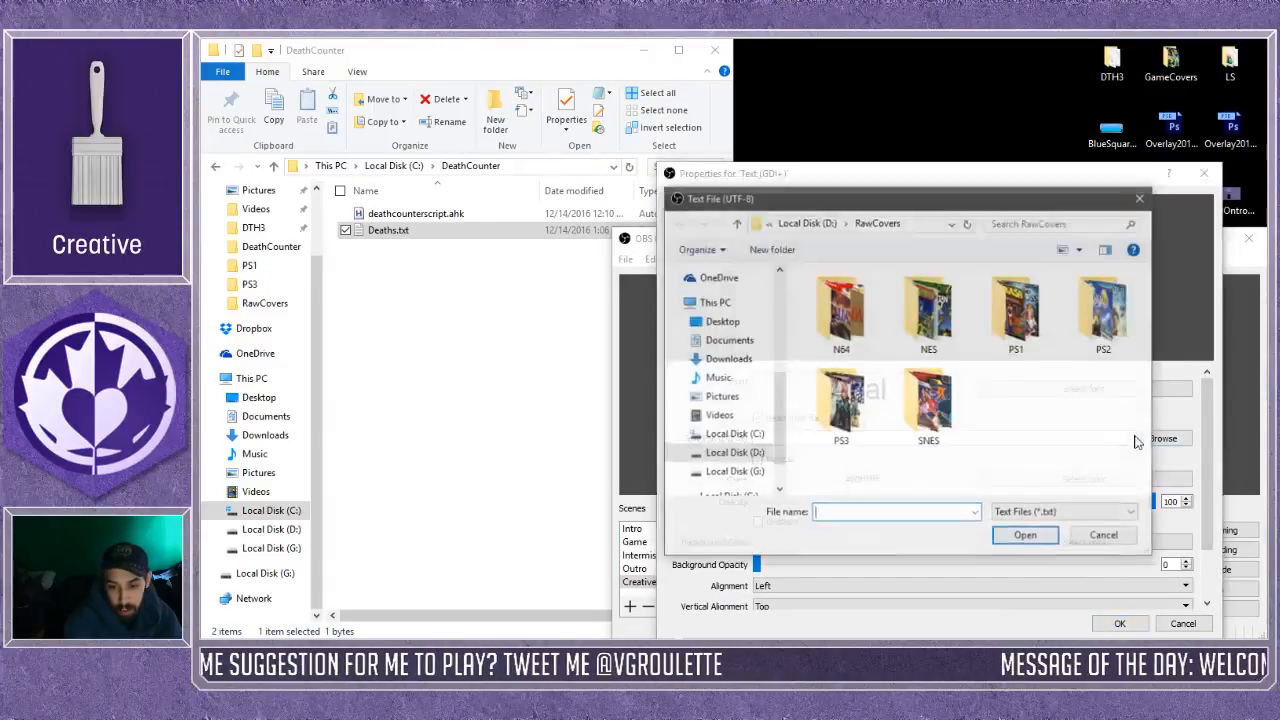
pyautogui.click(735, 434)
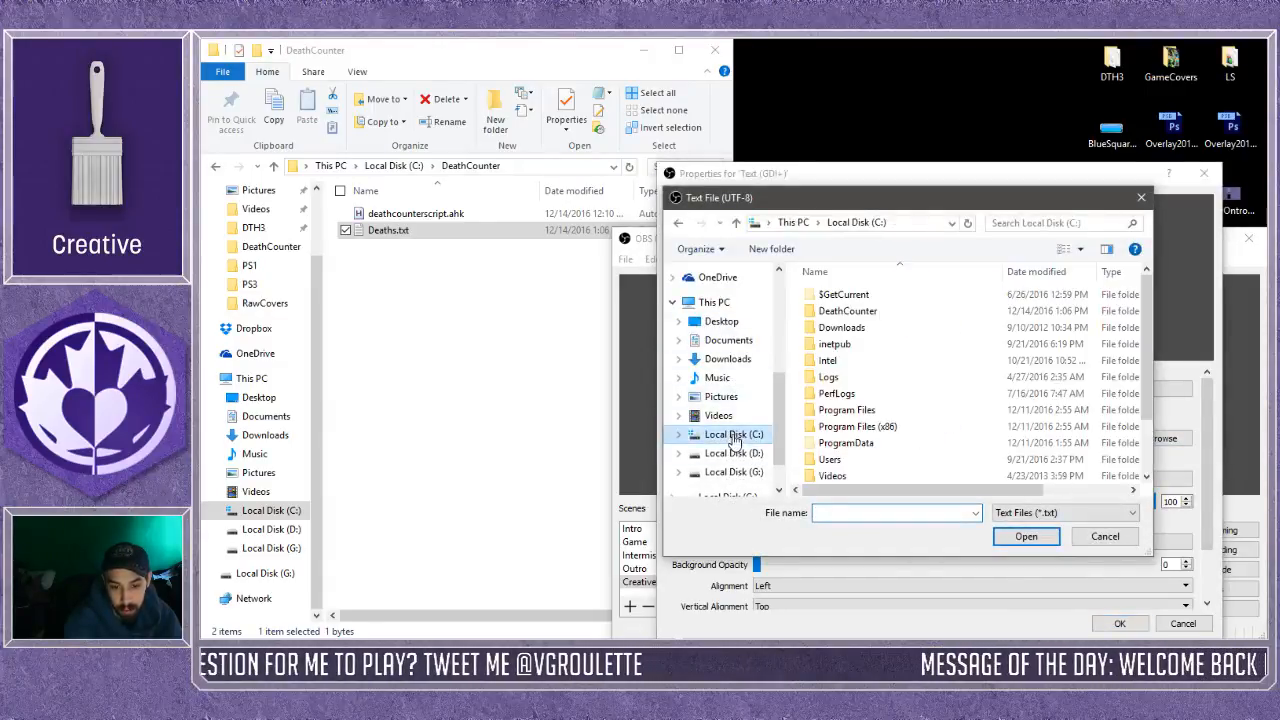
pyautogui.doubleClick(847, 311)
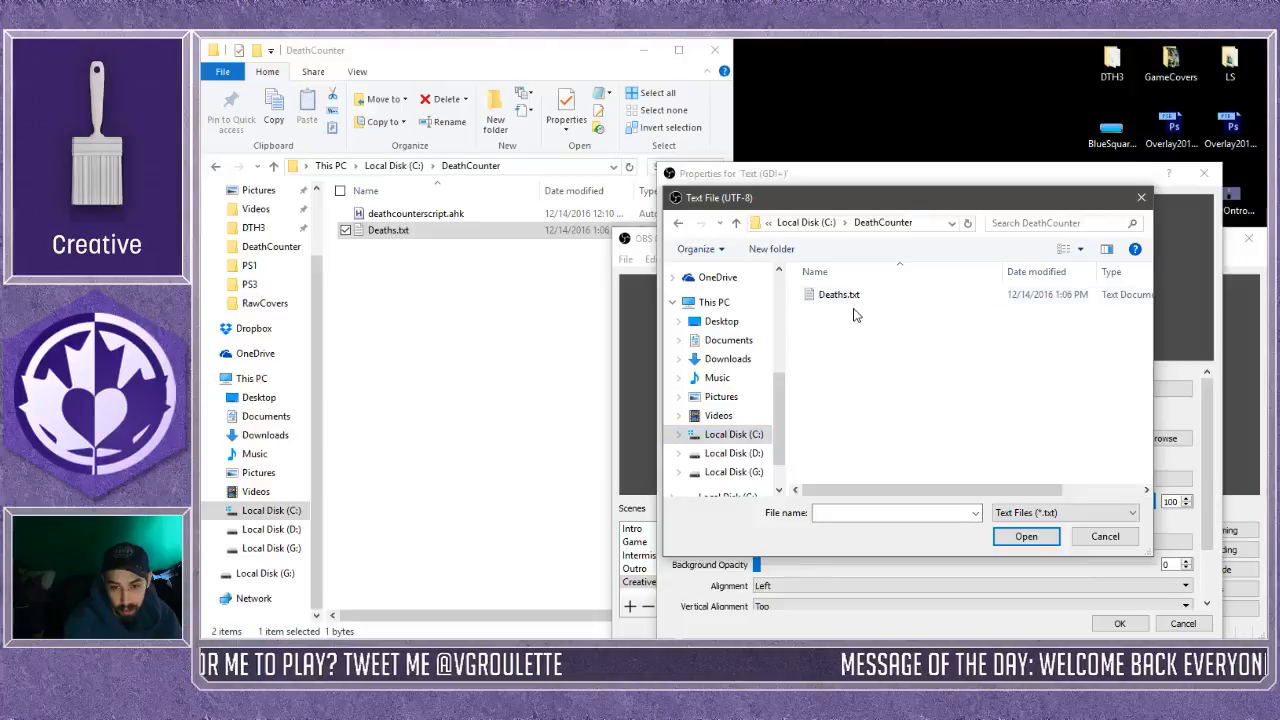
pyautogui.click(1025, 537)
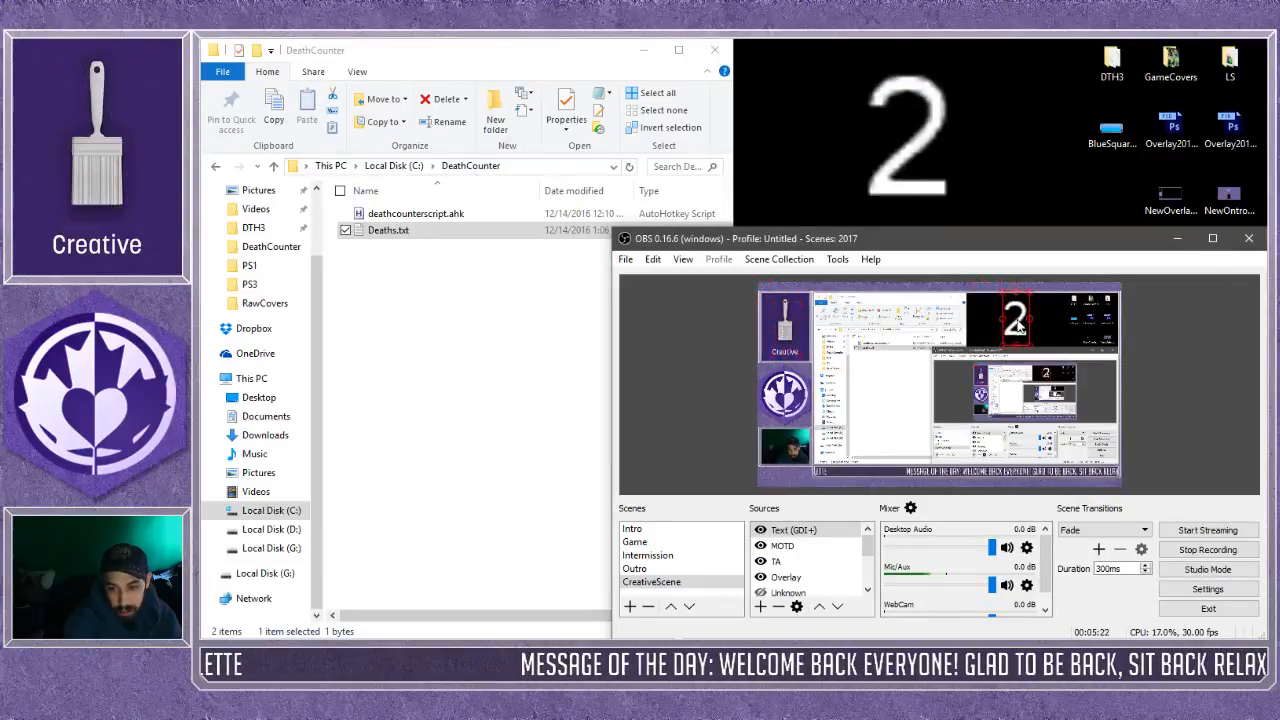
pyautogui.moveTo(547, 344)
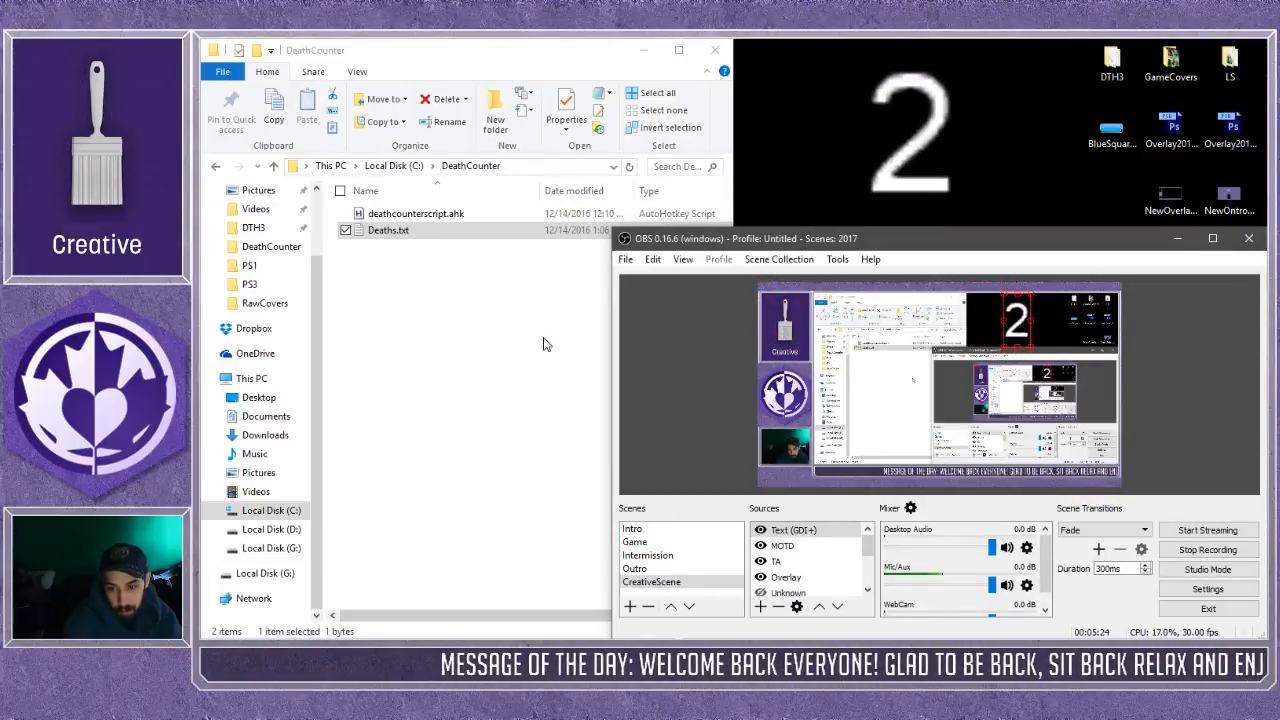